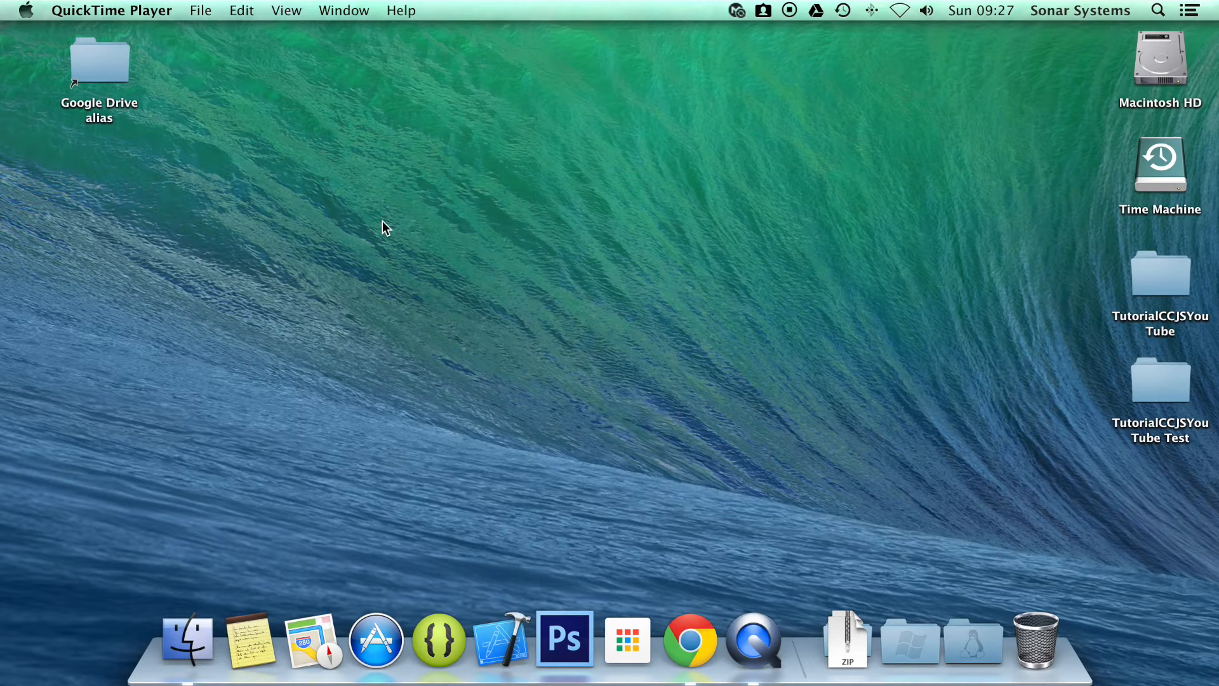
Open app.js from the TutorialCCJSYouTube project's src folder into Sublime Text.
double_click(1159, 273)
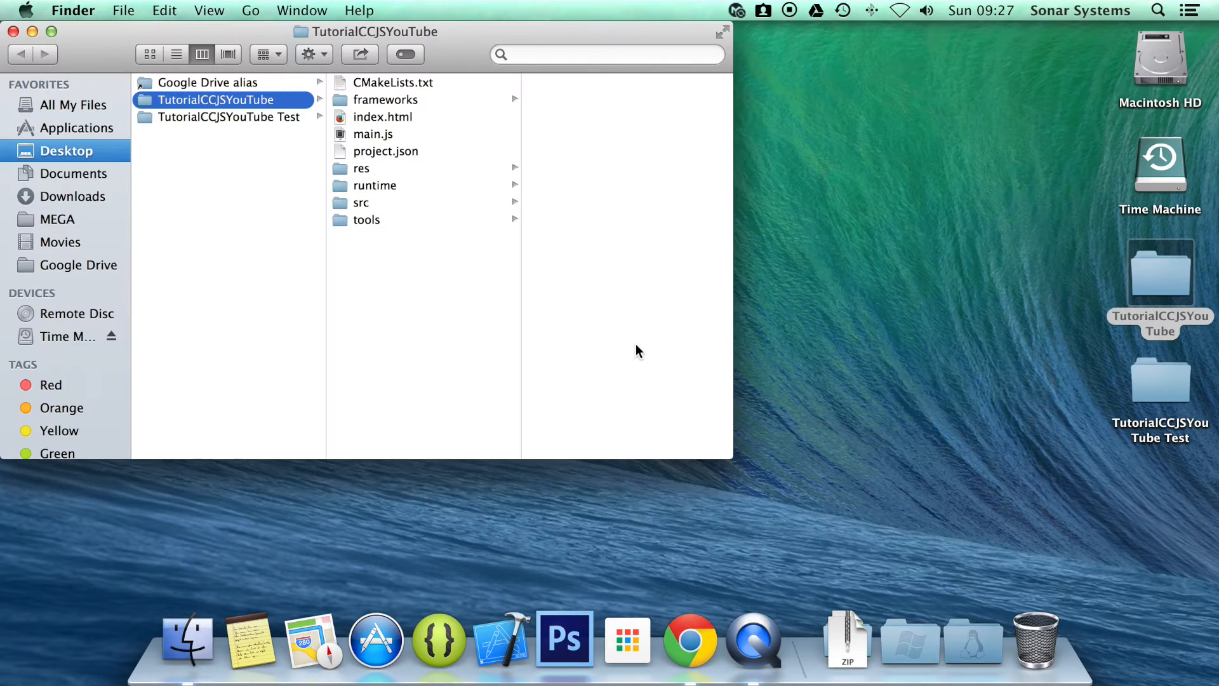
click(361, 202)
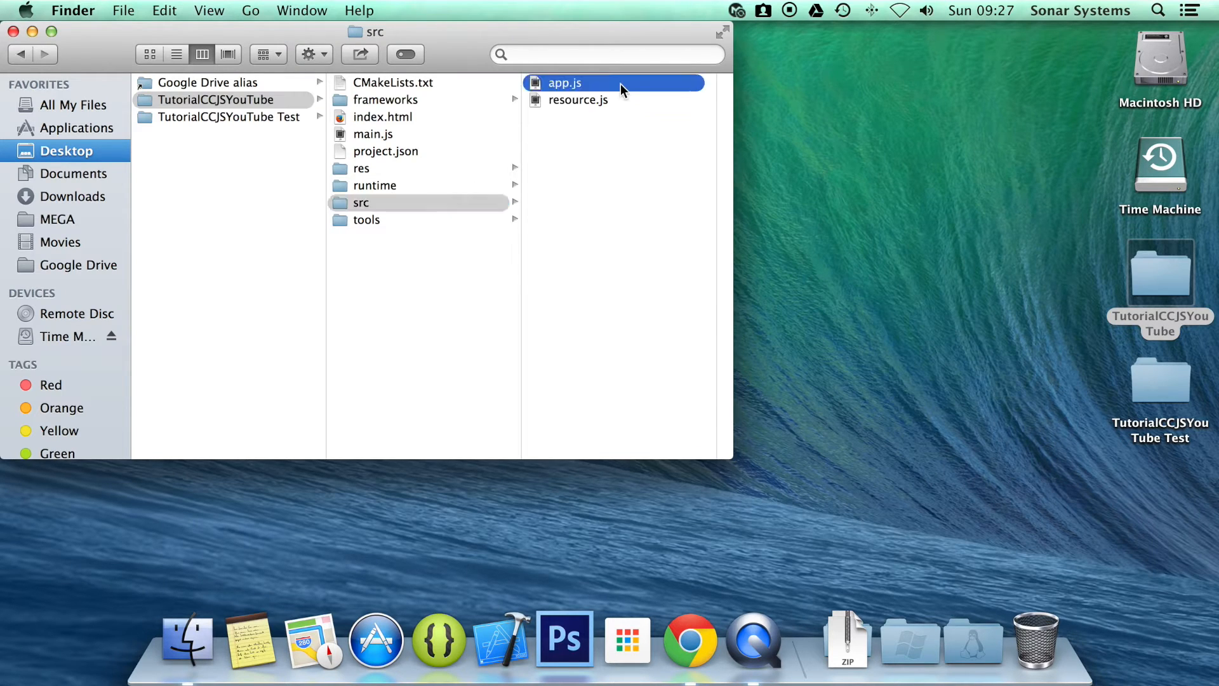
double_click(565, 83)
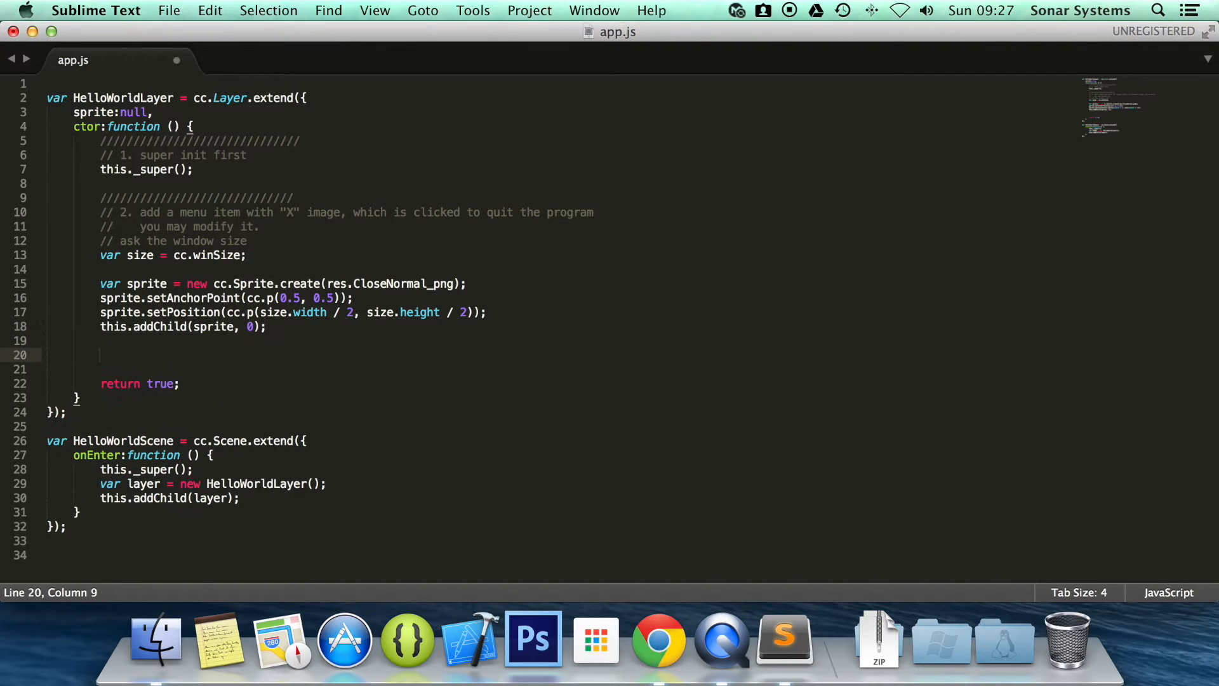
Declare var sprite_action = cc.RepeatForever.create(); on line 20.
text(var sprit)
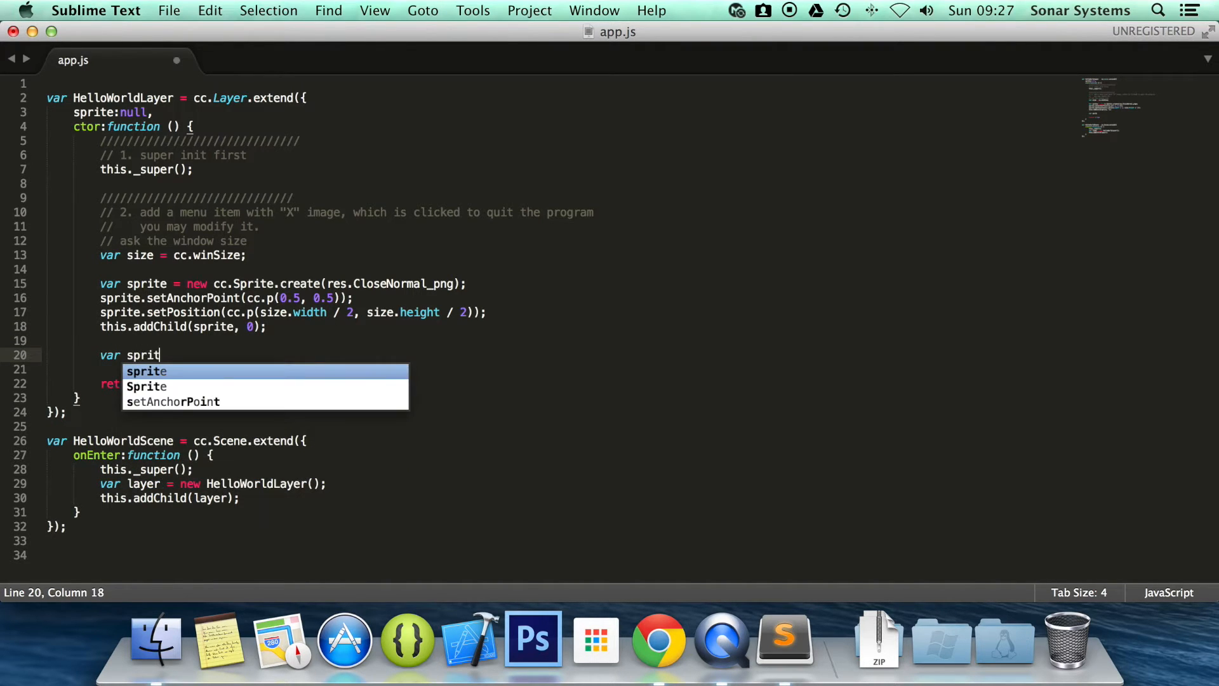
text(e_action)
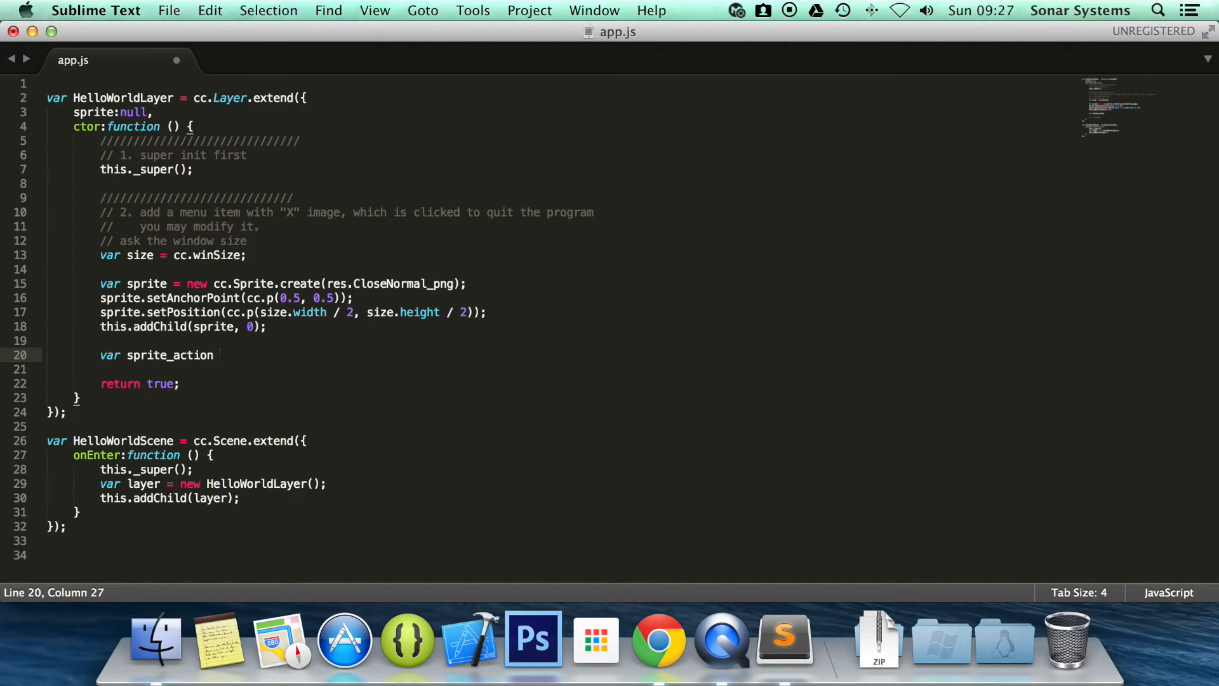
text(= cc.Repe)
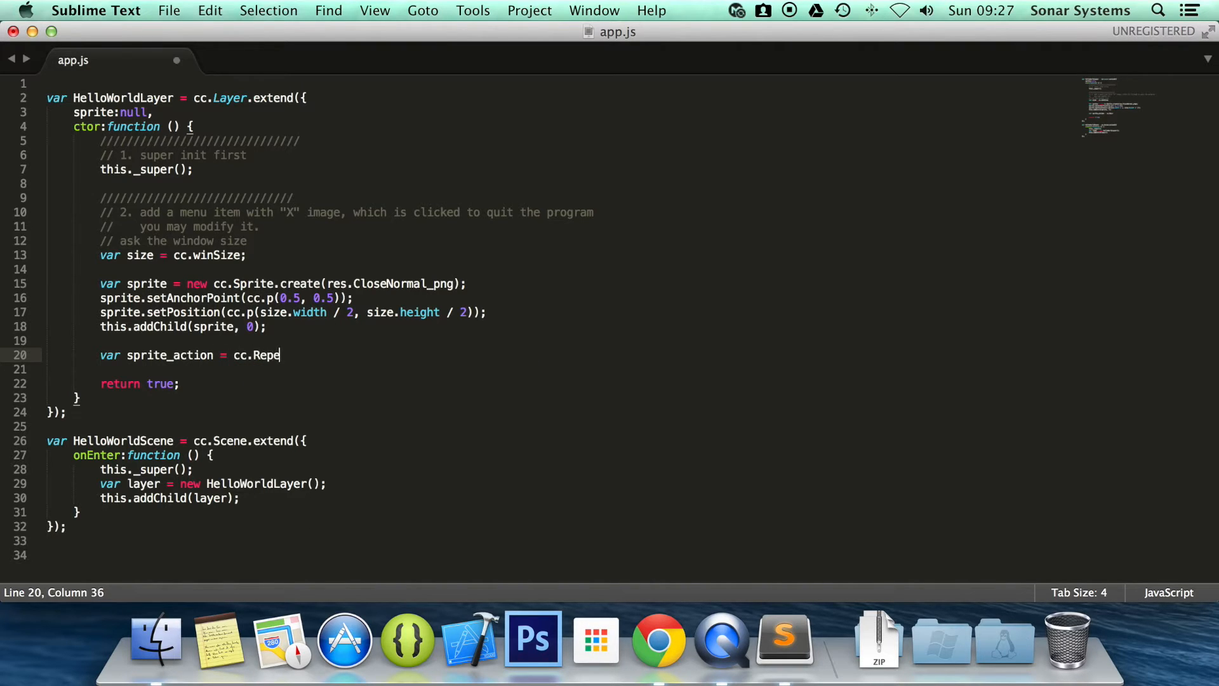
text(at)
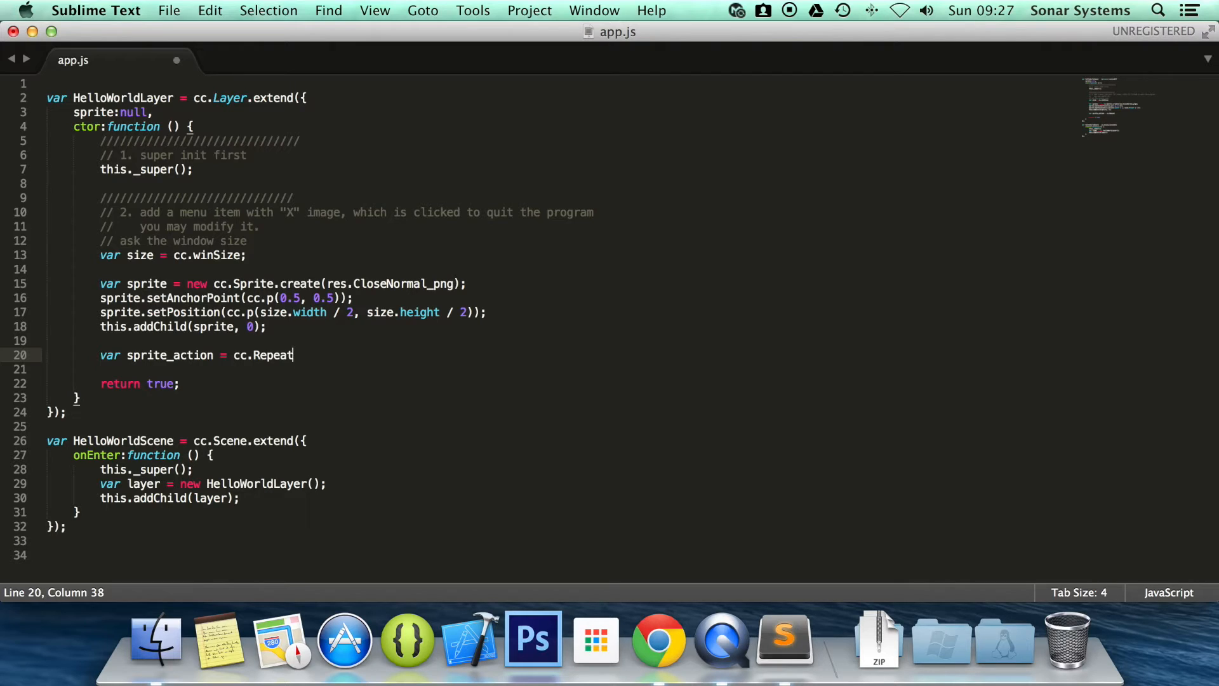
text(Forever)
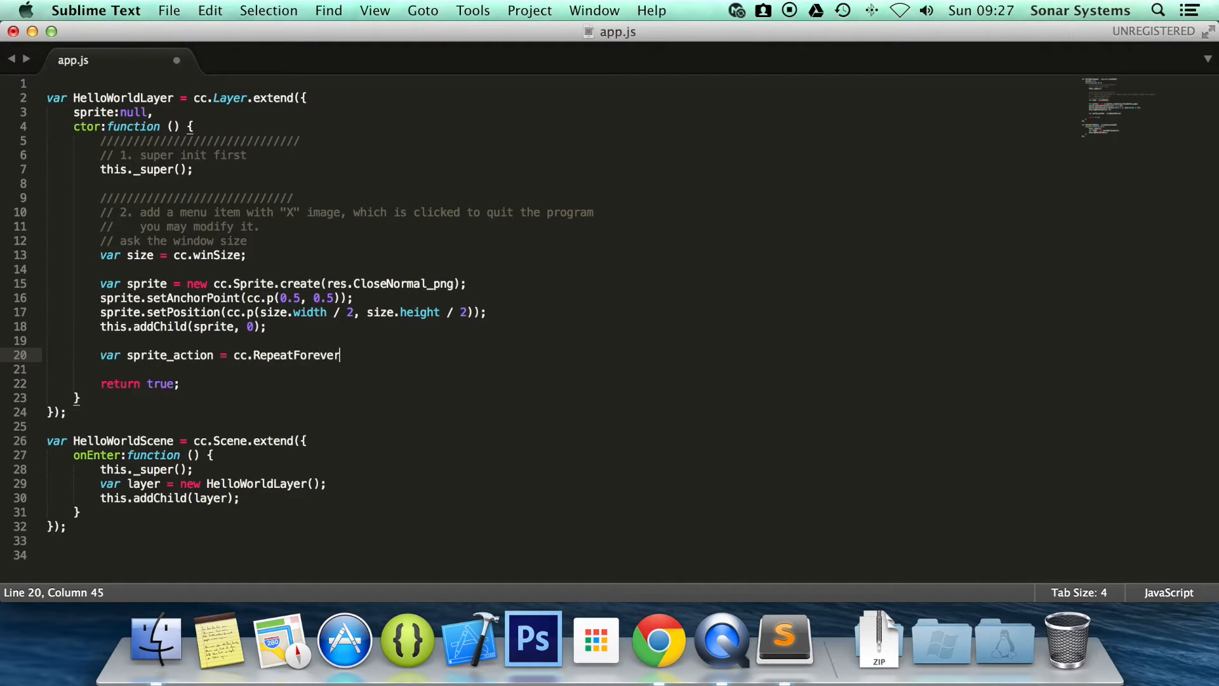
text(.create)
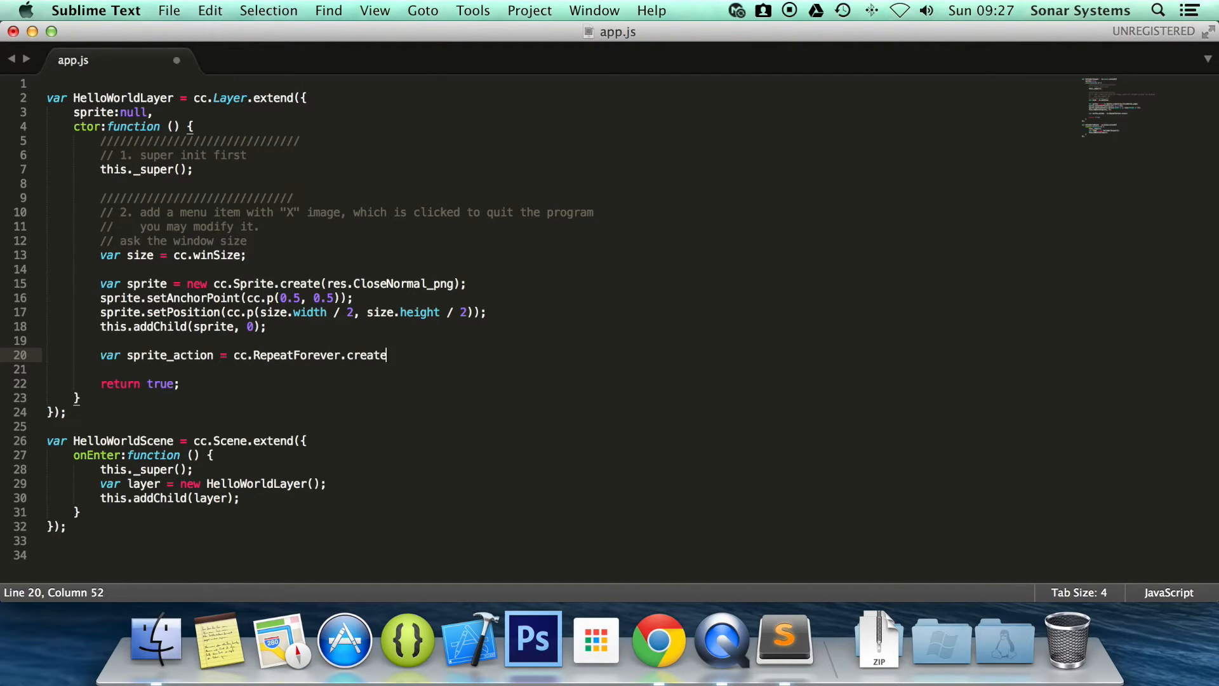
text(();)
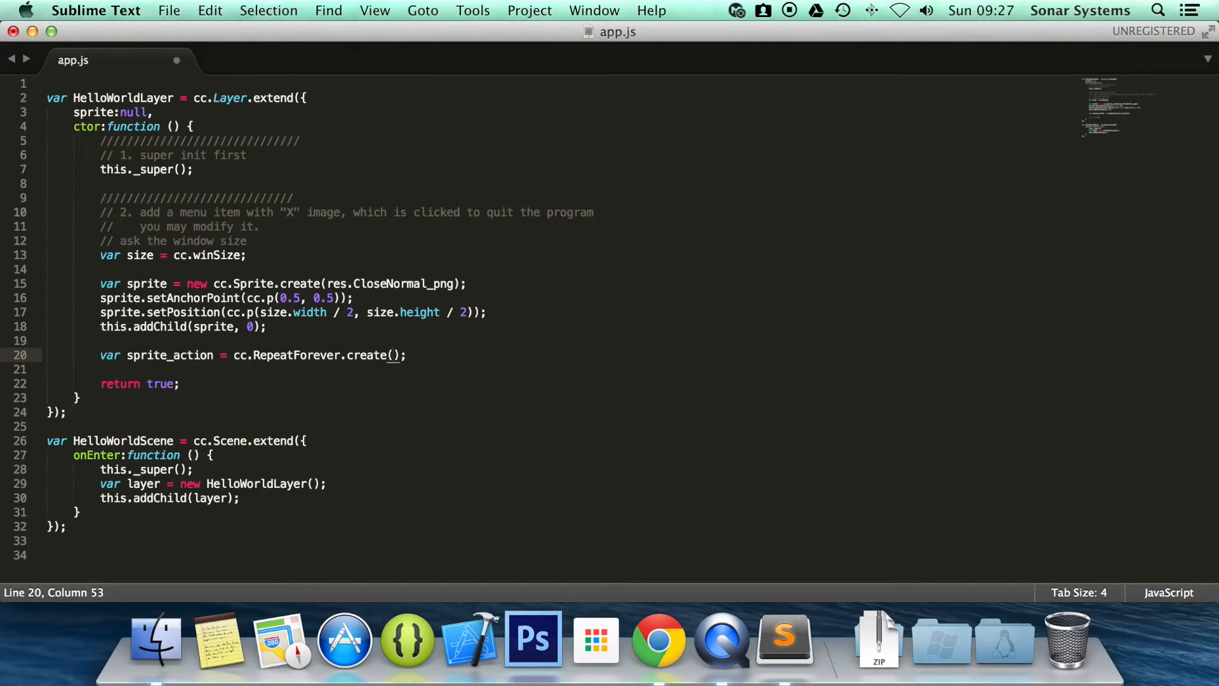
Fill the repeat with cc.MoveBy.create(0.5, cc.p(5, 10)) and start a new line.
text(cc.Mov)
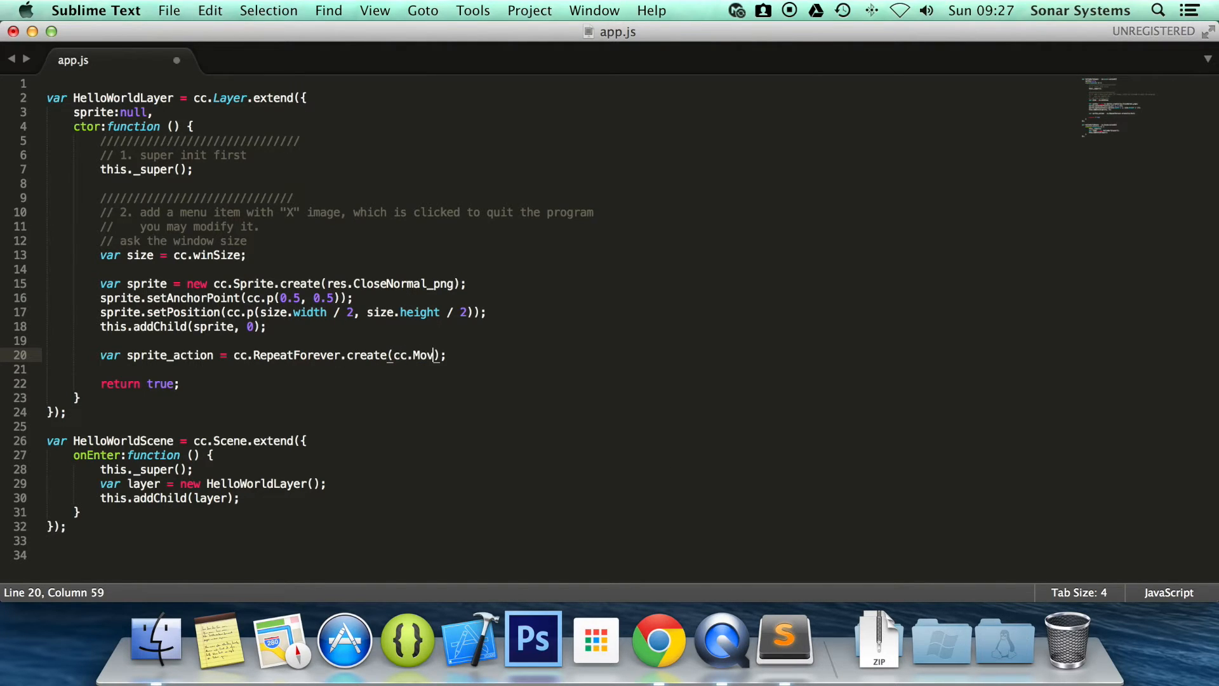
text(By.)
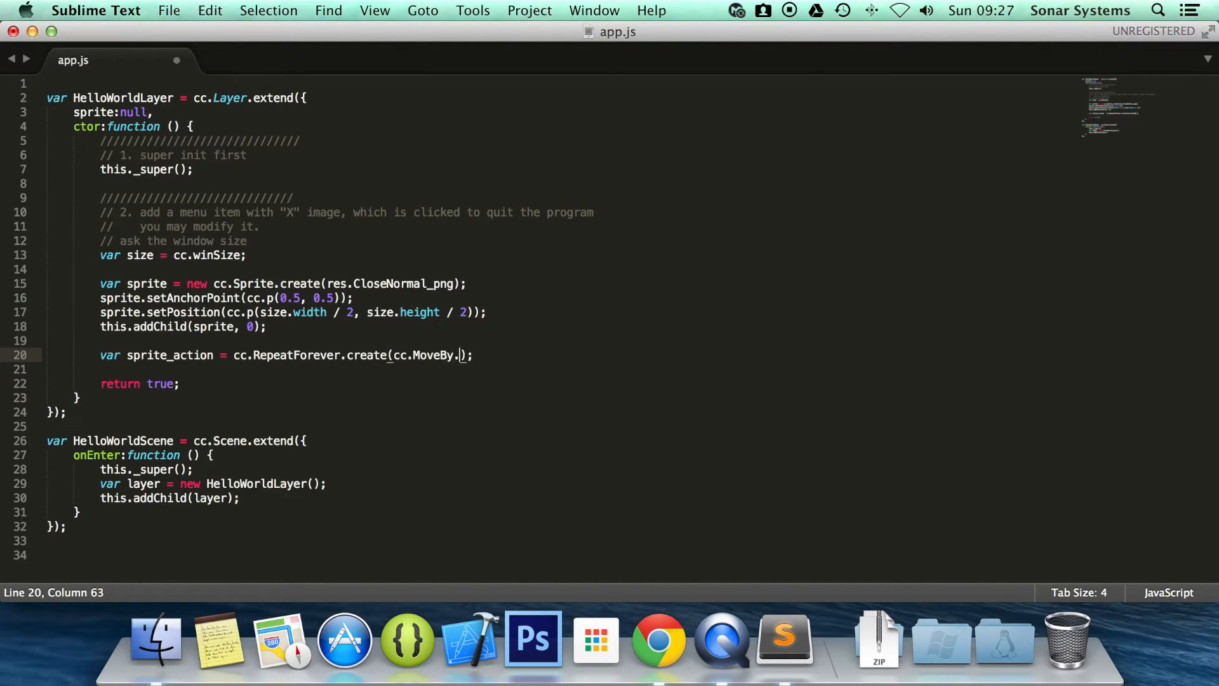
text(create)
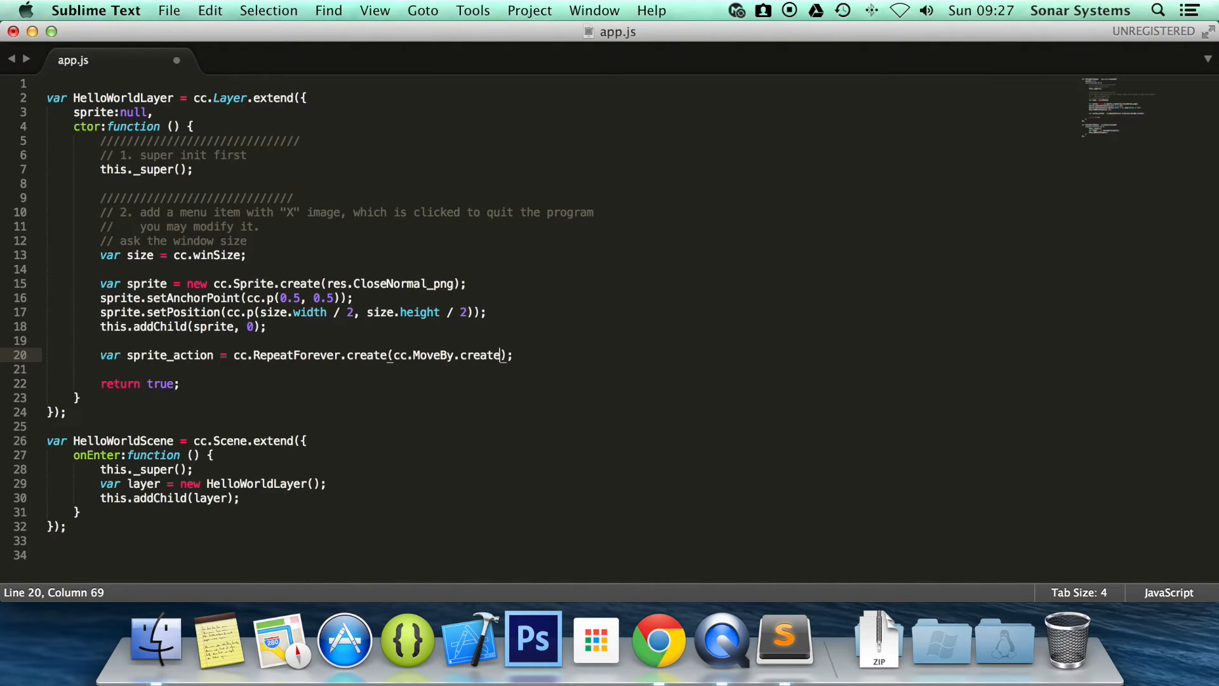
text(()
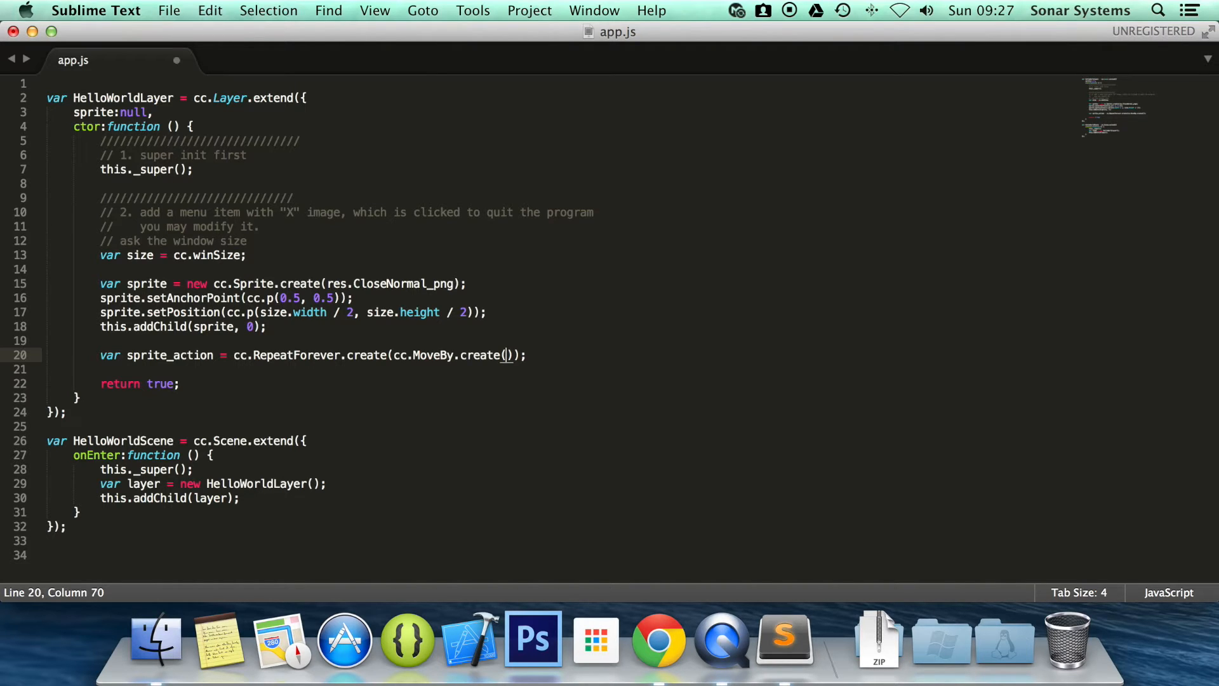
text(0.5,)
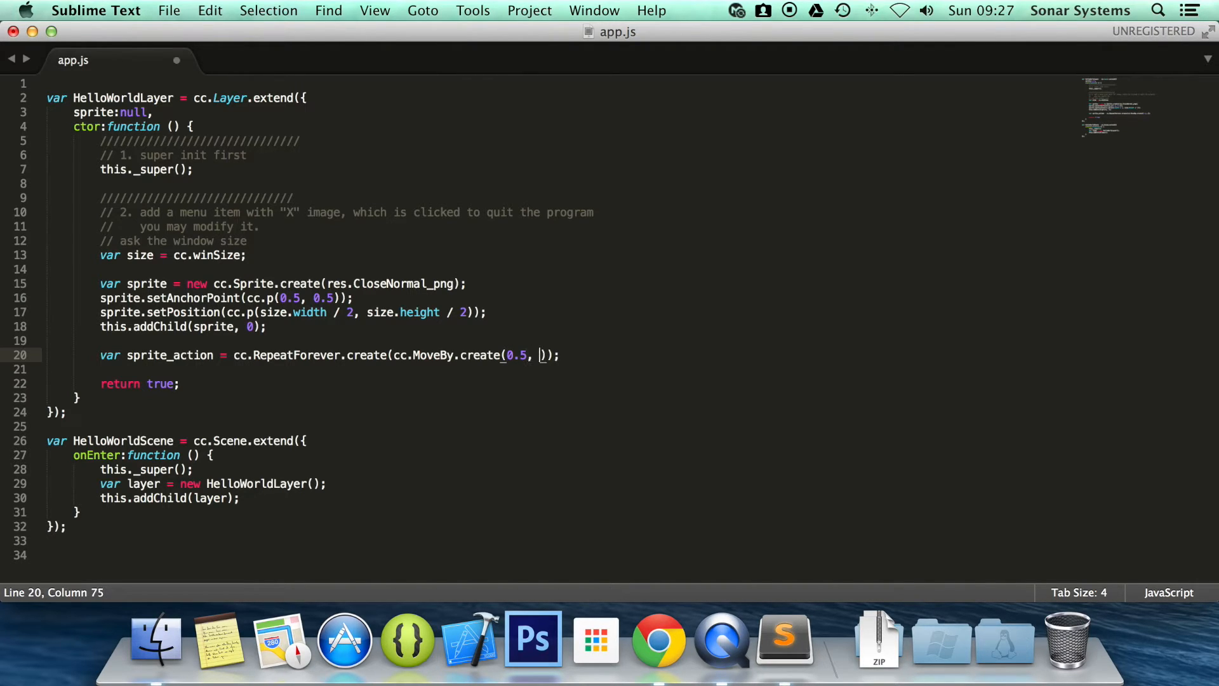
text(cc.p()
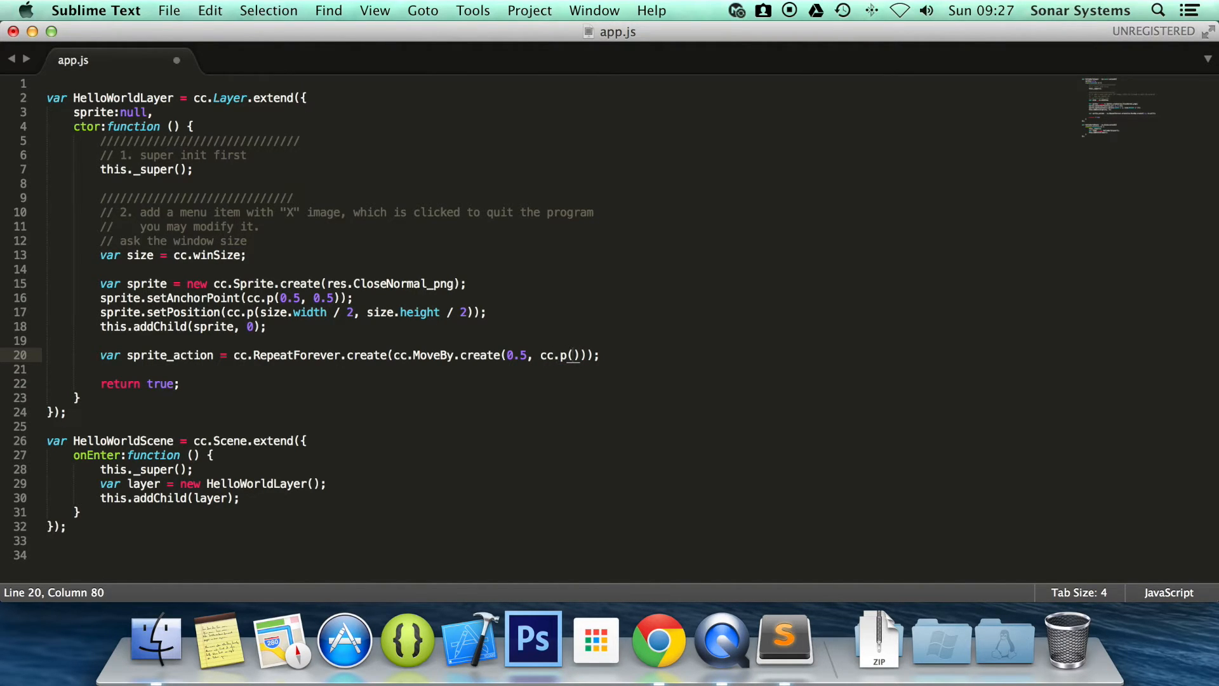
text(5, 10)
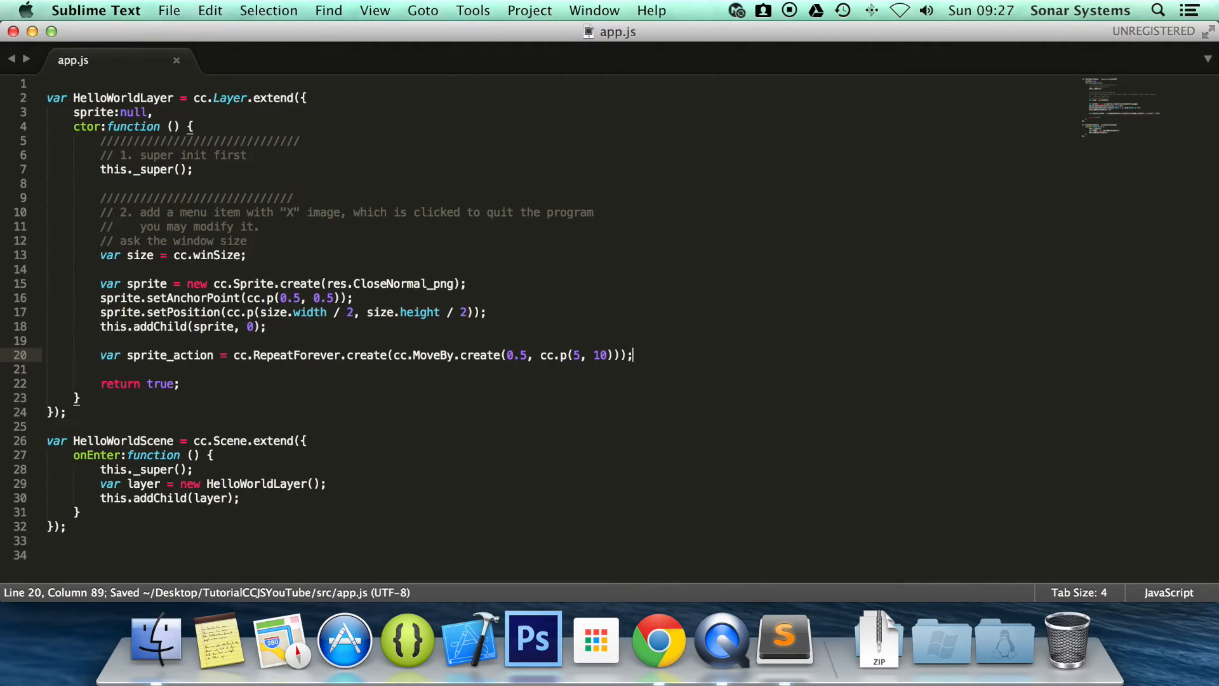
key(enter)
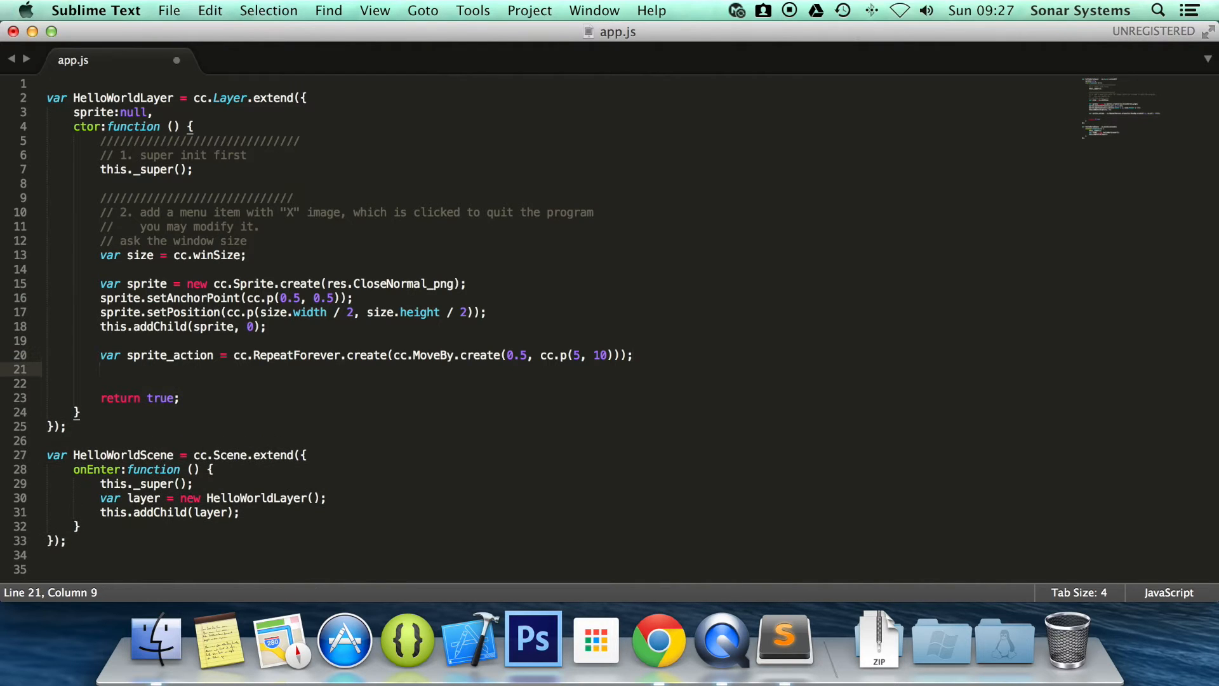
Write sprite.runAction(sprite_action); so the sprite performs the repeating move.
text(sprite.runAction)
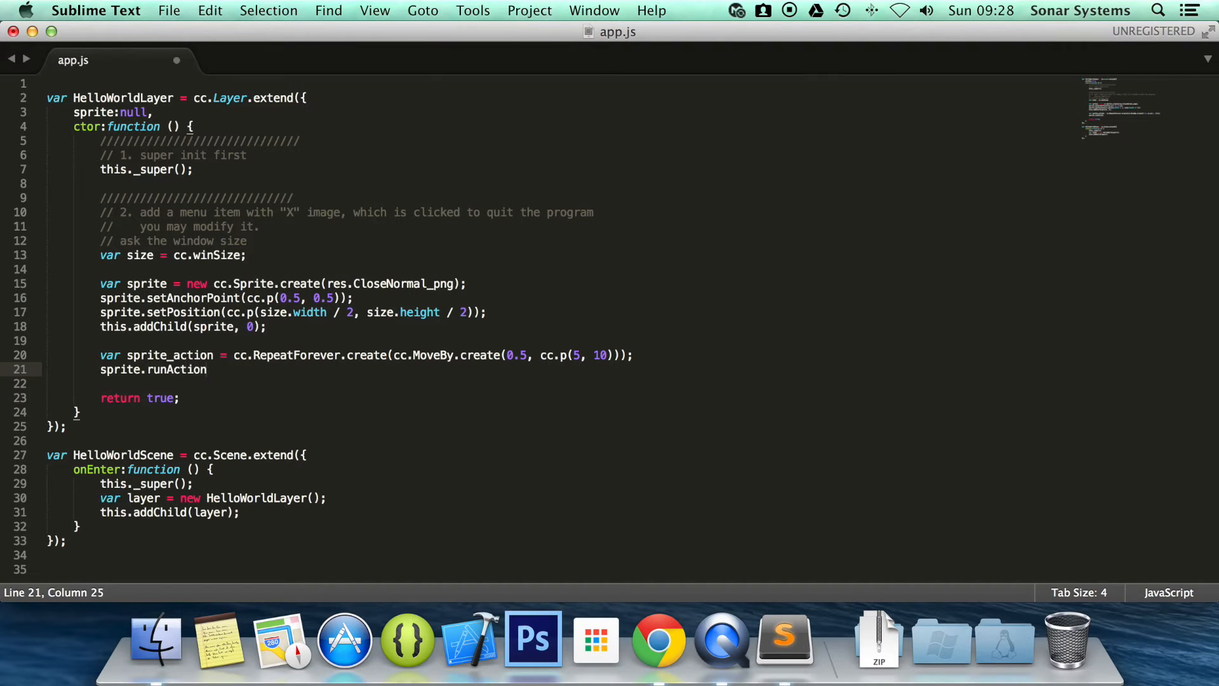
text(()p)
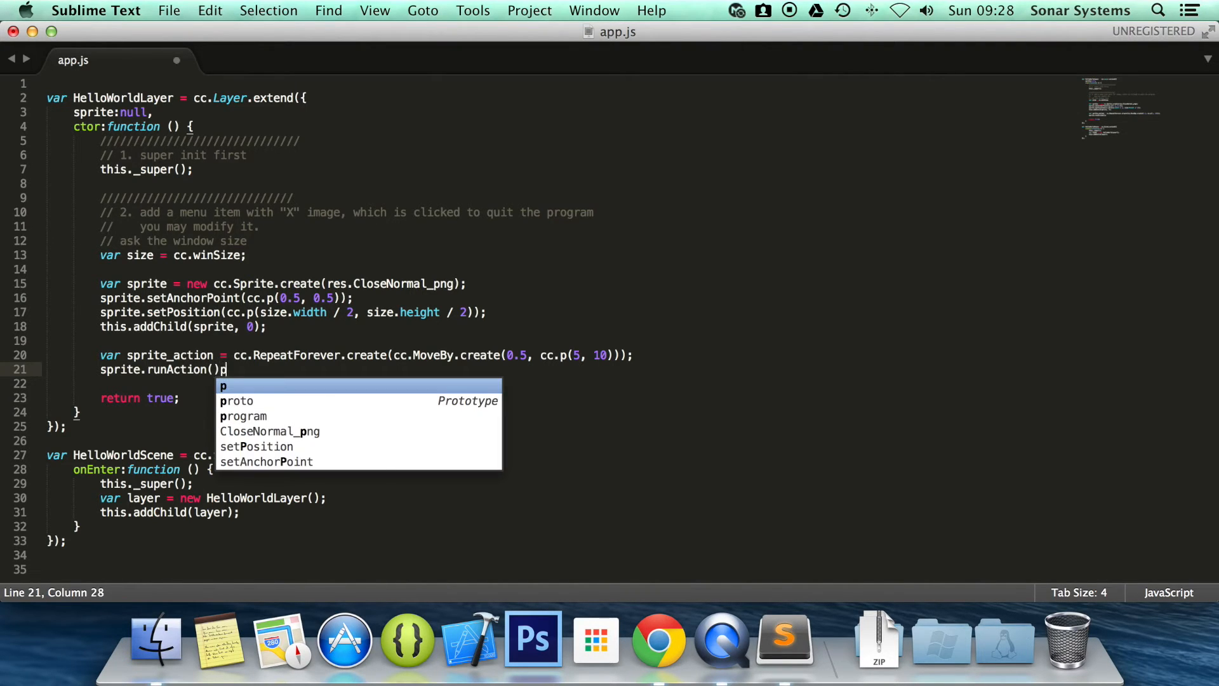
text(spr)
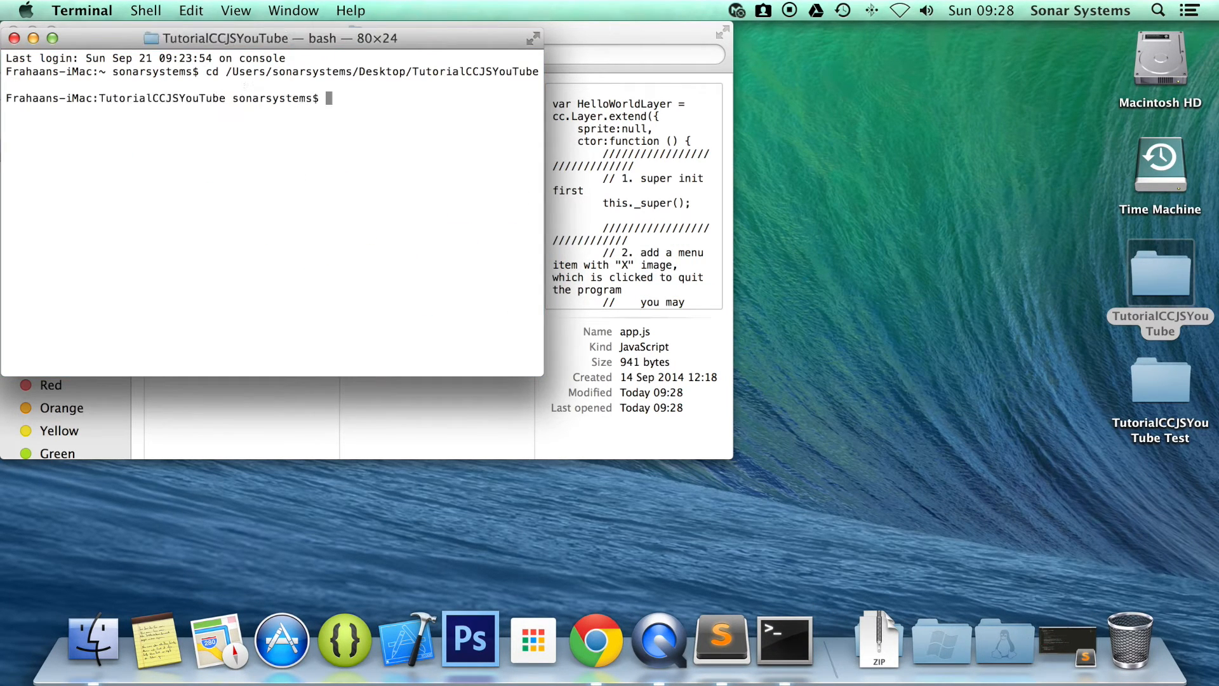
Run cocos run -p web to test the sprite in Chrome, then return to Sublime Text.
text(cocos)
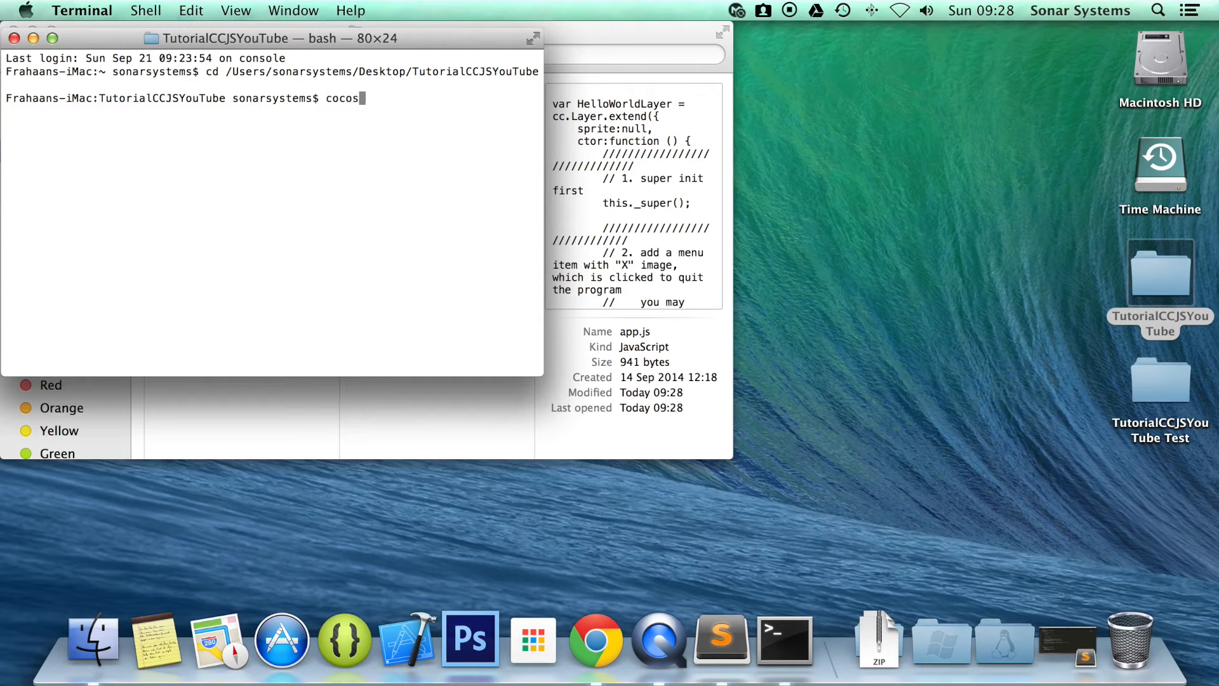
text(run)
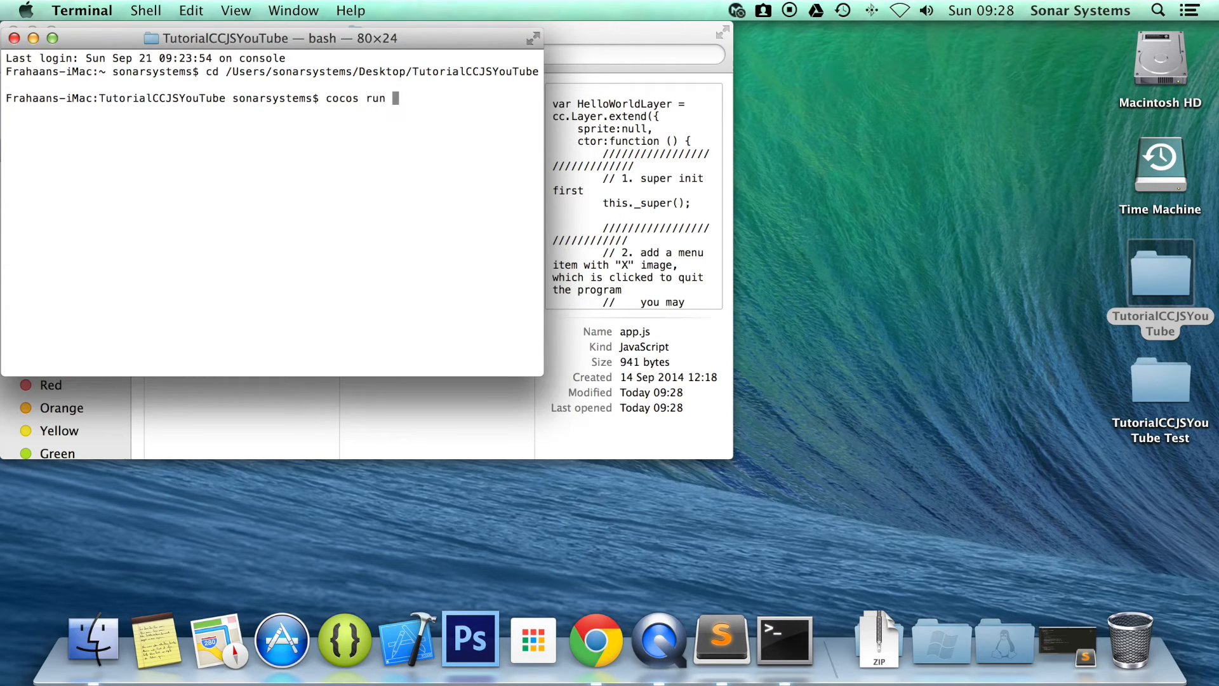
key(Return)
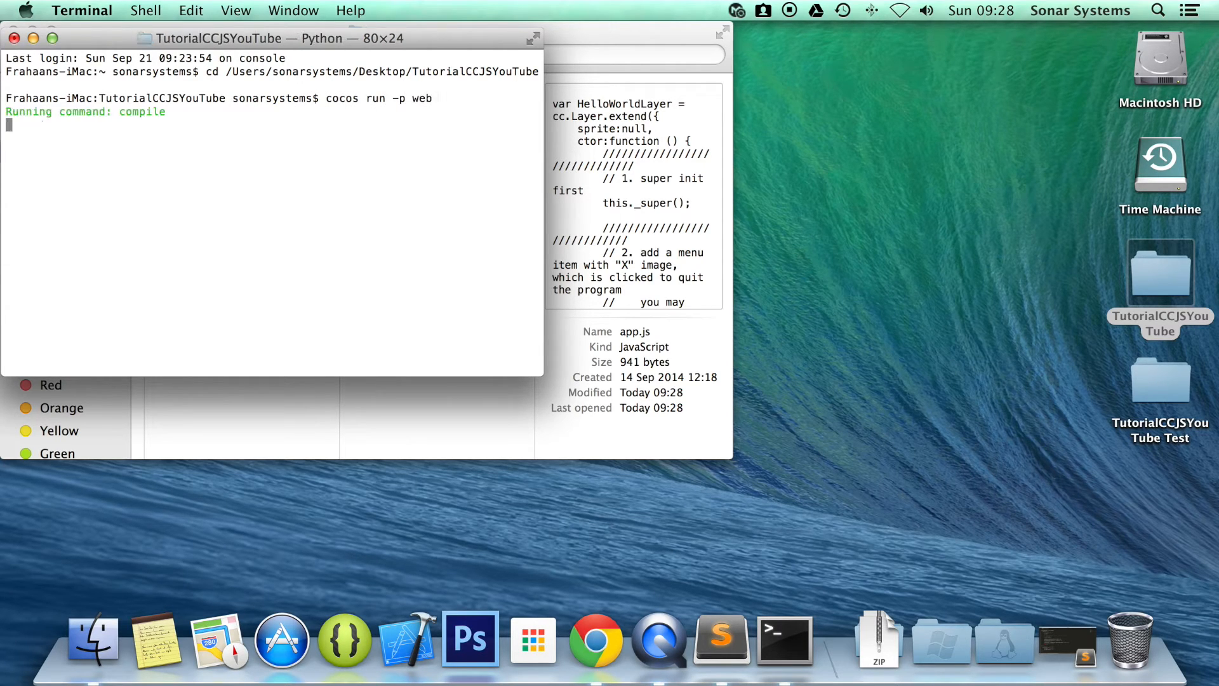
click(594, 640)
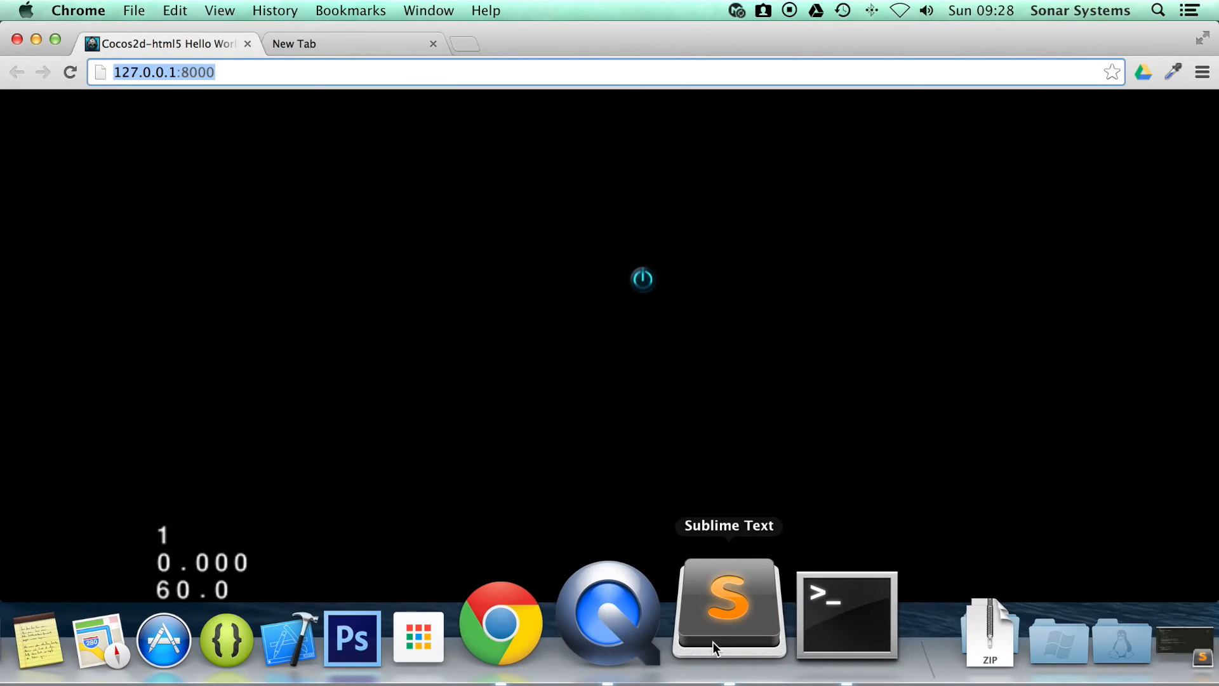
click(728, 607)
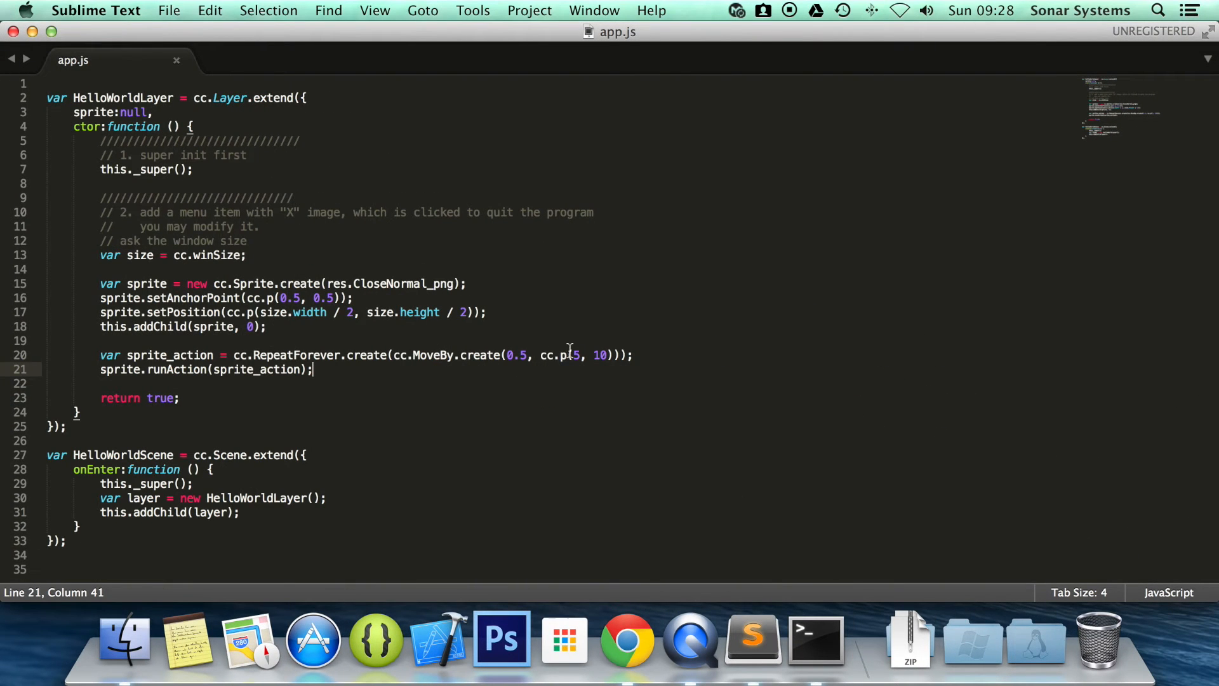
mouse_move(25, 39)
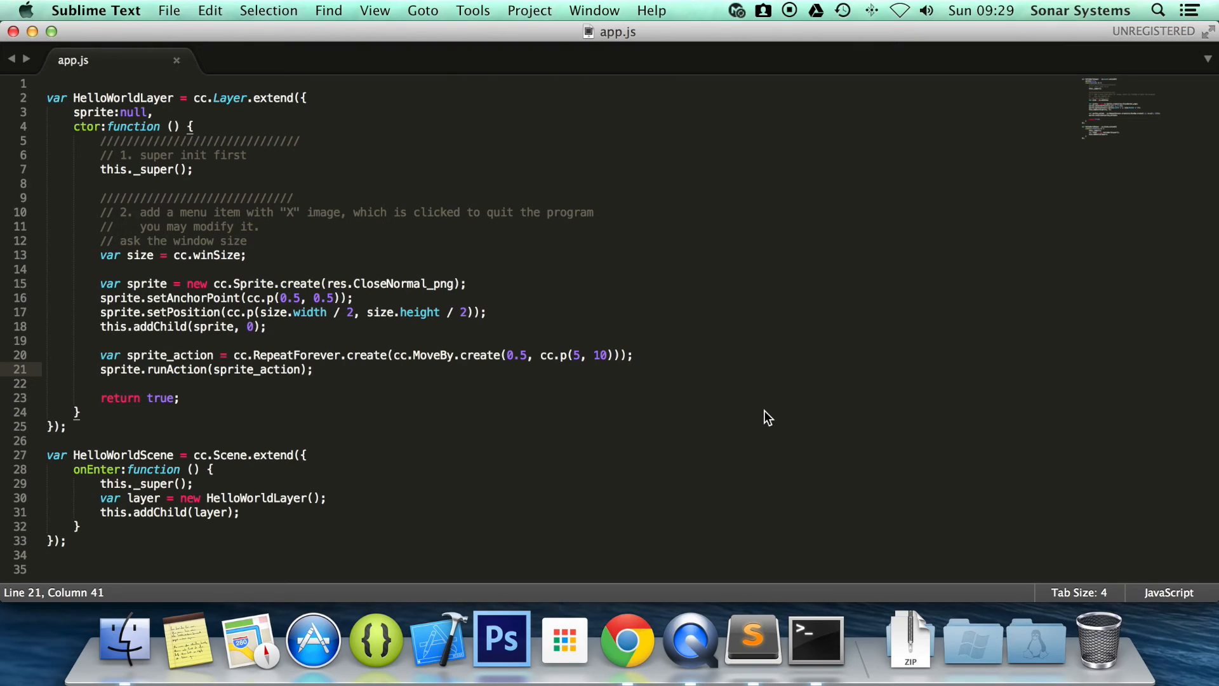
mouse_move(416, 347)
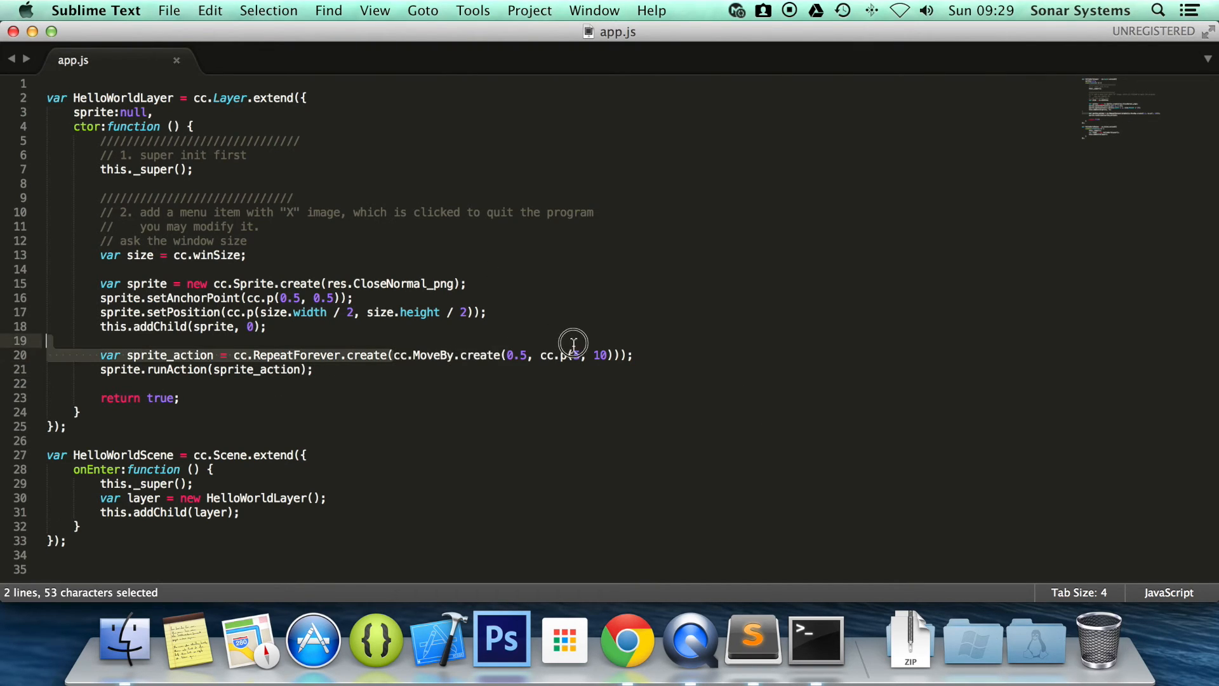
Insert a blank line above sprite_action and select the cc.MoveBy.create(...) call.
click(610, 354)
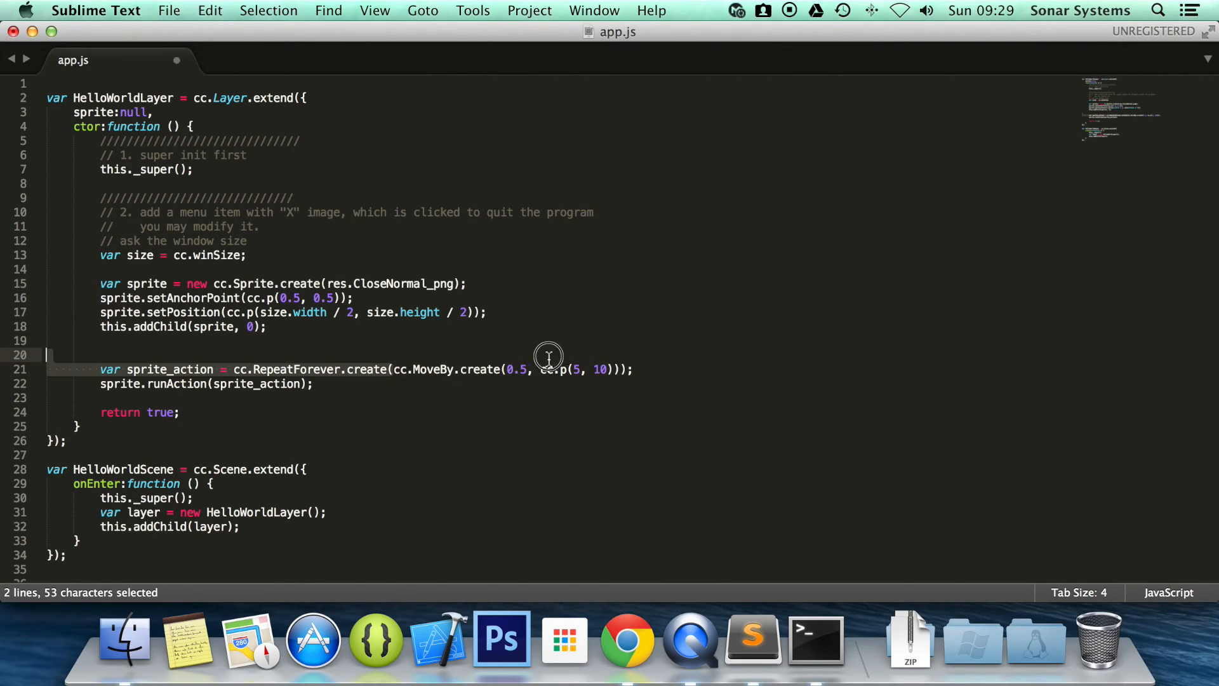
click(618, 369)
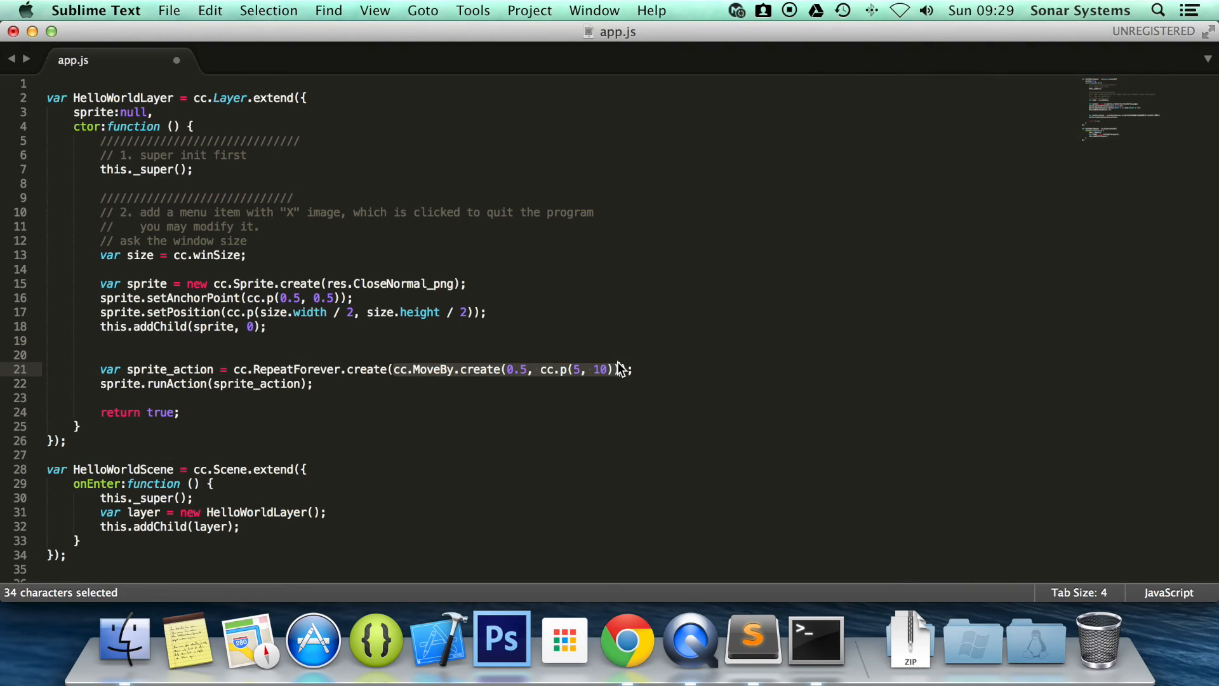